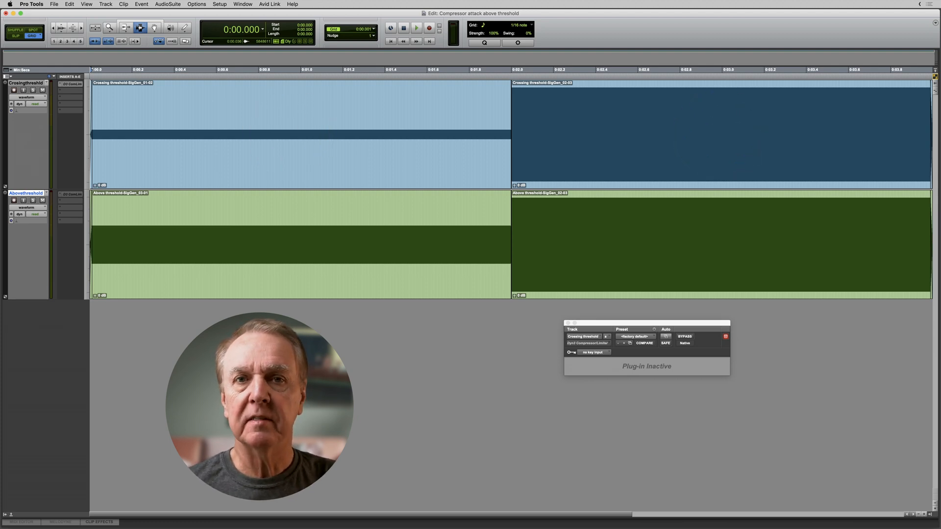
# Step: In the -20 to 0 file, select the overshoot from 2.000 s to about 2.045 s
pyautogui.click(414, 29)
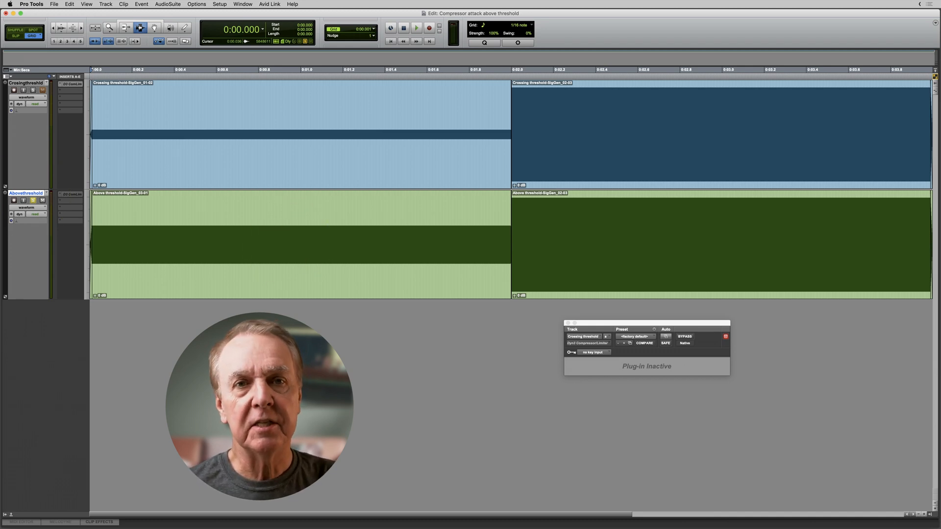
pyautogui.click(413, 29)
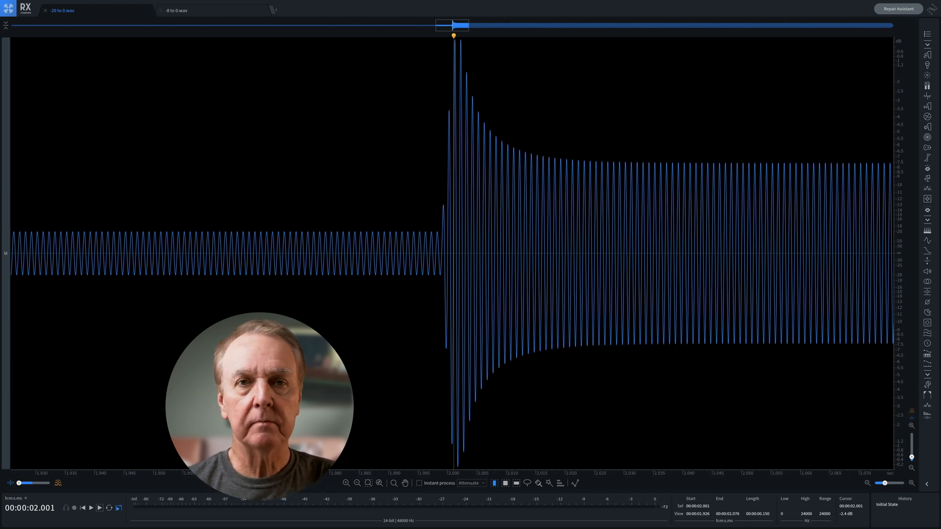
pyautogui.moveTo(454, 240); pyautogui.dragTo(658, 240)
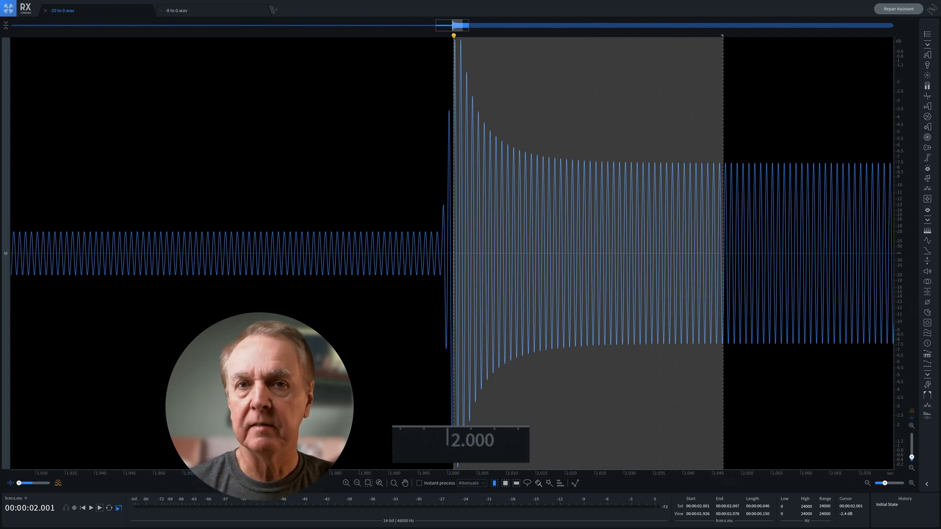
pyautogui.moveTo(719, 252); pyautogui.dragTo(708, 252)
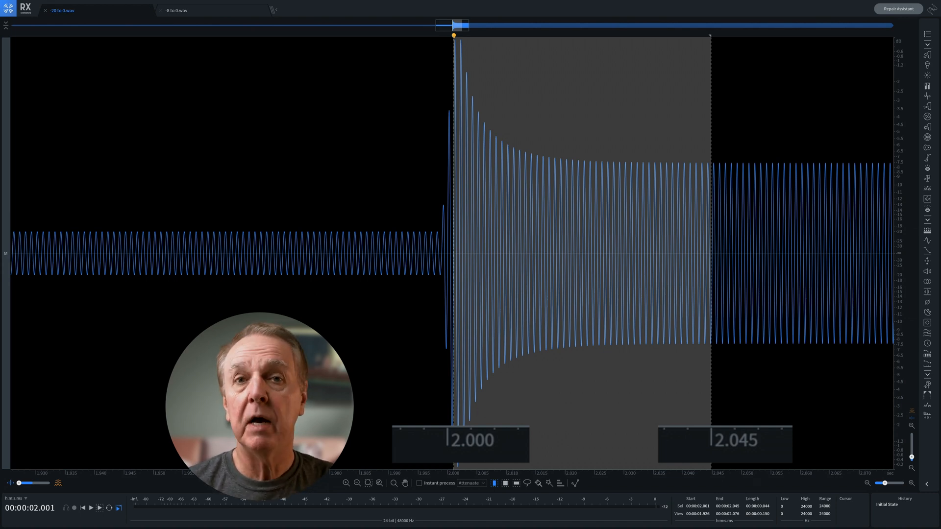
# Step: Switch to the -8 to 0.wav tab and select its overshoot from 2.000 s to 2.045 s
pyautogui.click(172, 10)
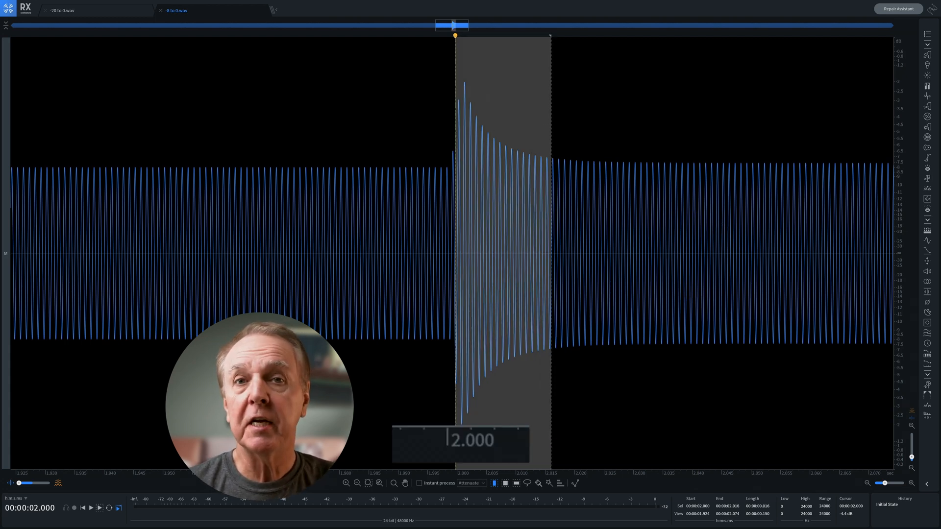
pyautogui.moveTo(548, 240); pyautogui.dragTo(687, 240)
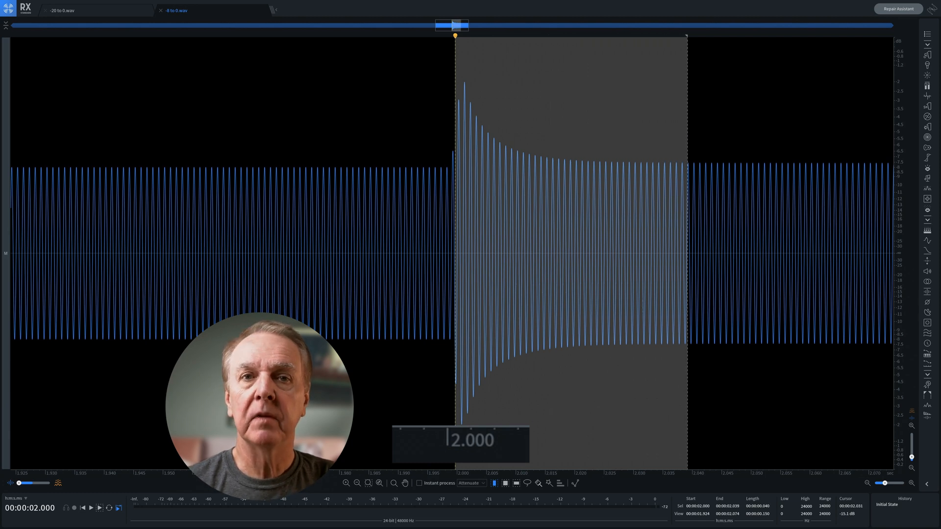
pyautogui.moveTo(687, 240); pyautogui.dragTo(726, 240)
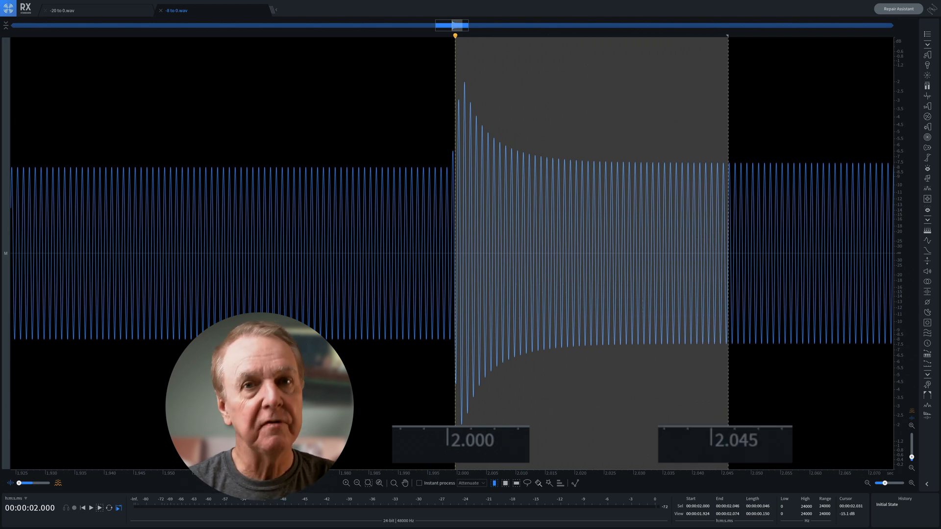